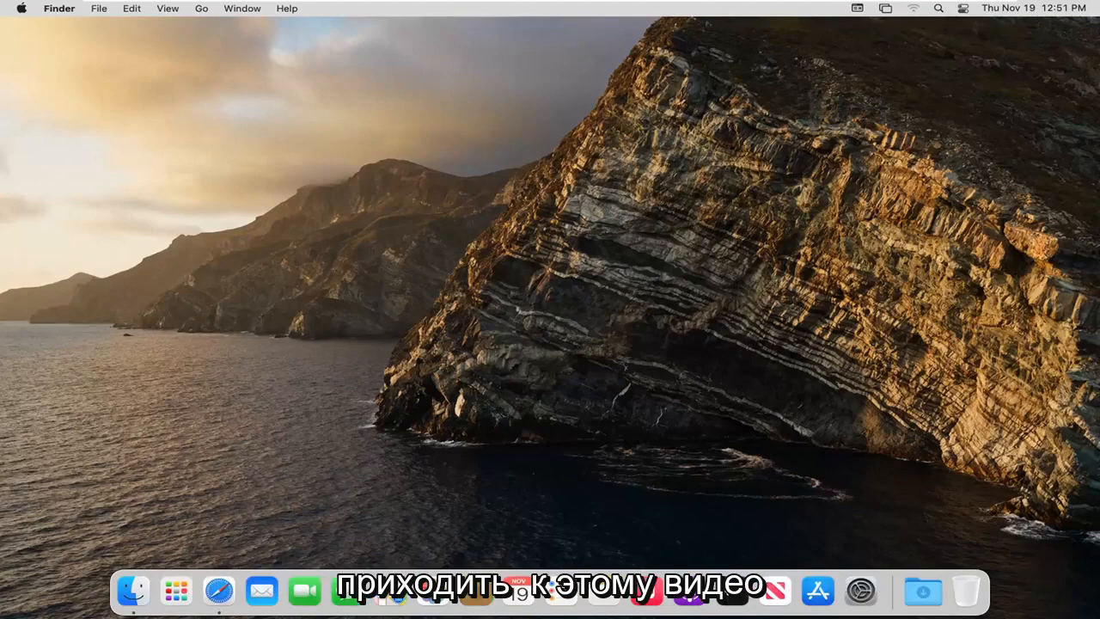
{"action": "mouse_move", "coordinate": [643, 175]}
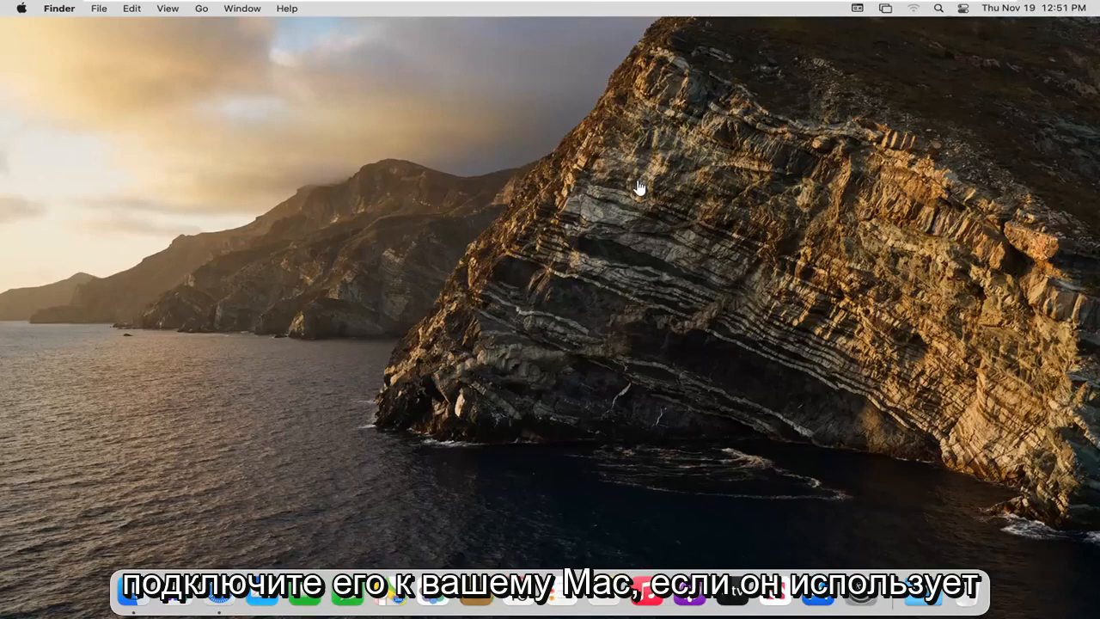
{"action": "mouse_move", "coordinate": [611, 193]}
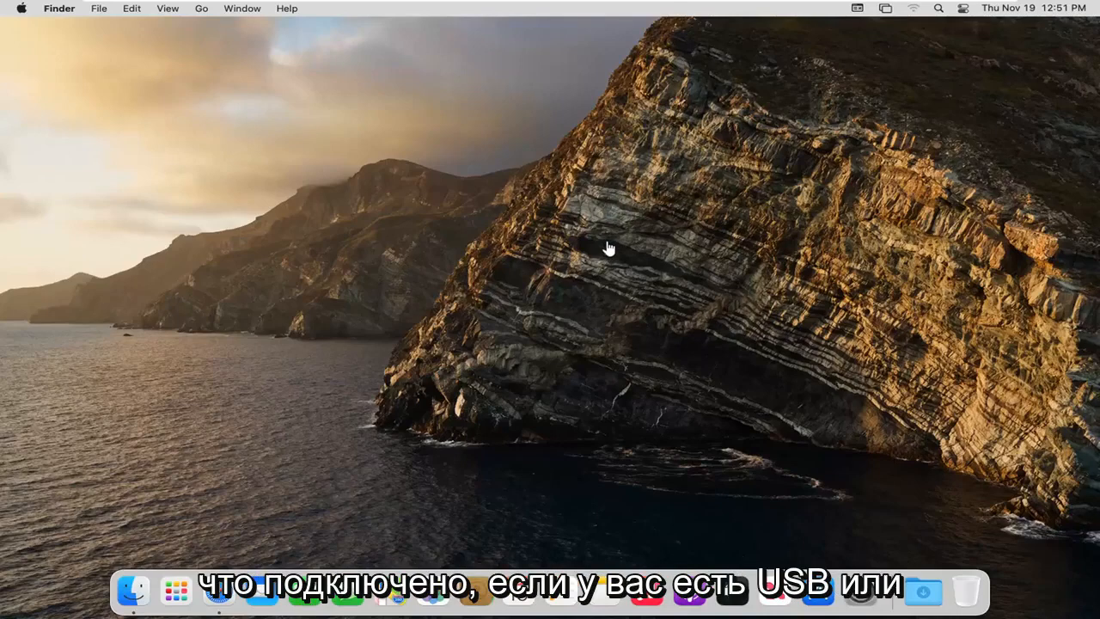
{"action": "mouse_move", "coordinate": [612, 244]}
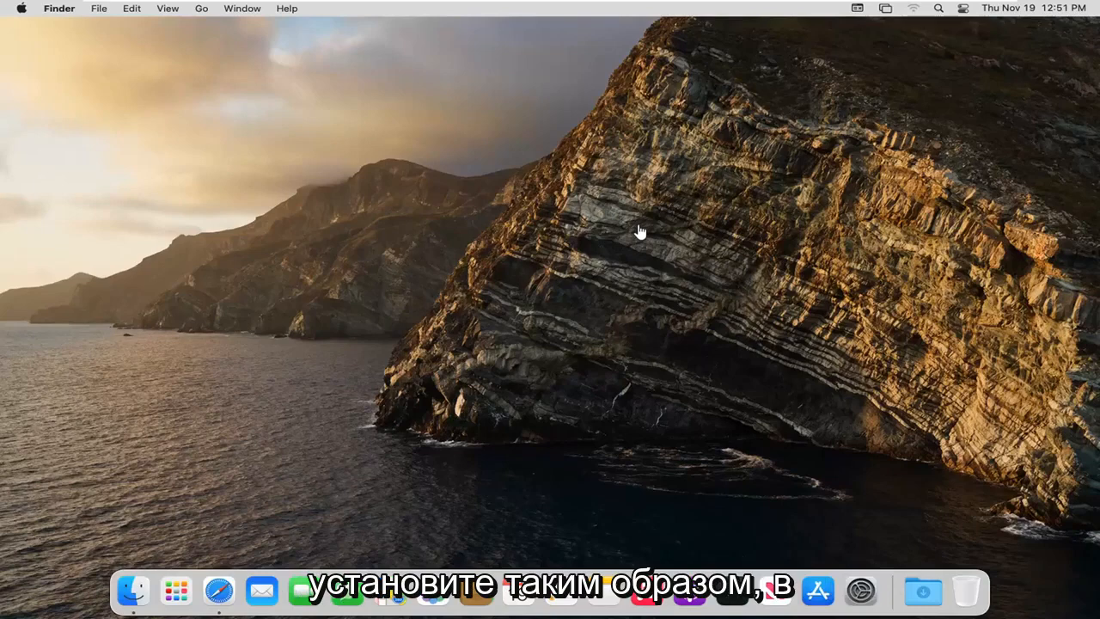
{"action": "mouse_move", "coordinate": [759, 394]}
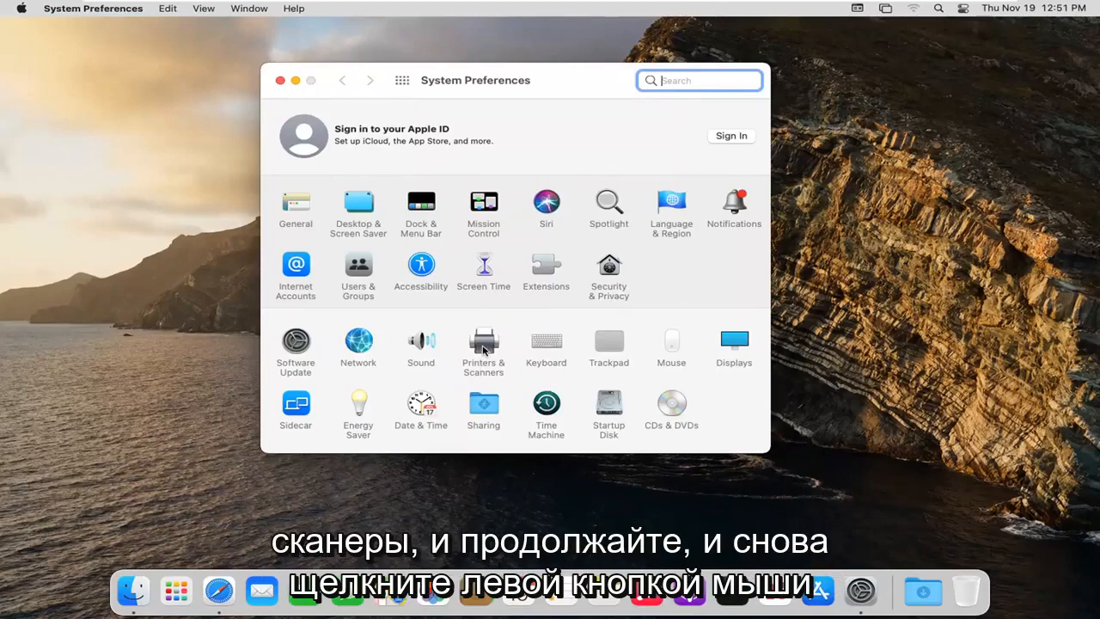
- Bring up the Printers & Scanners pane, which lists no printers yet
{"action": "left_click", "coordinate": [483, 343]}
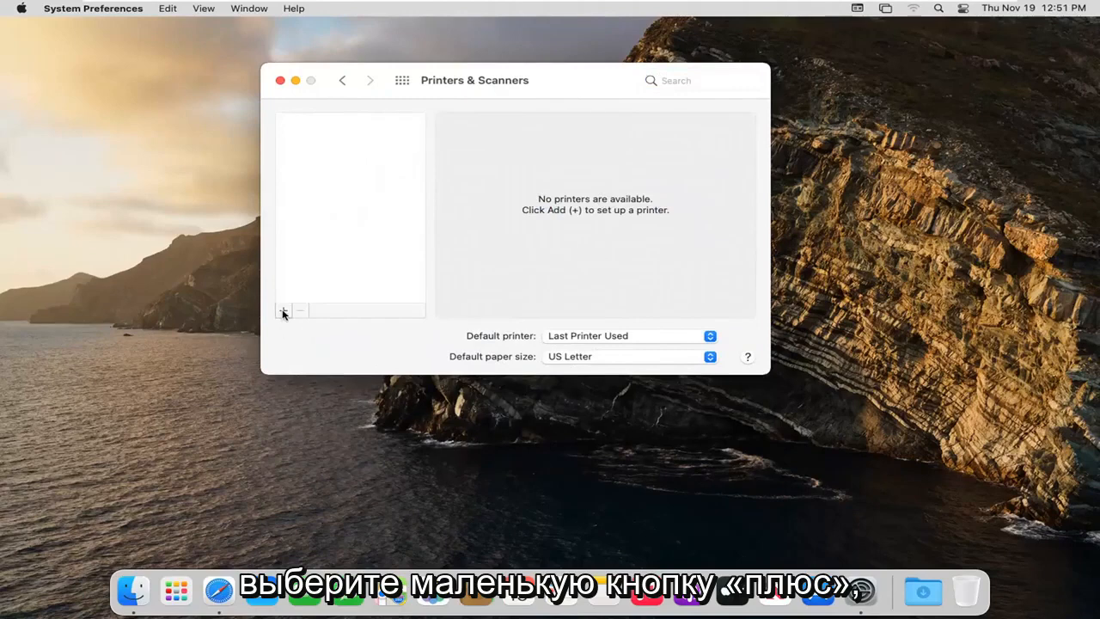
- Start adding a new printer with the + button, showing an empty device list
{"action": "left_click", "coordinate": [283, 309]}
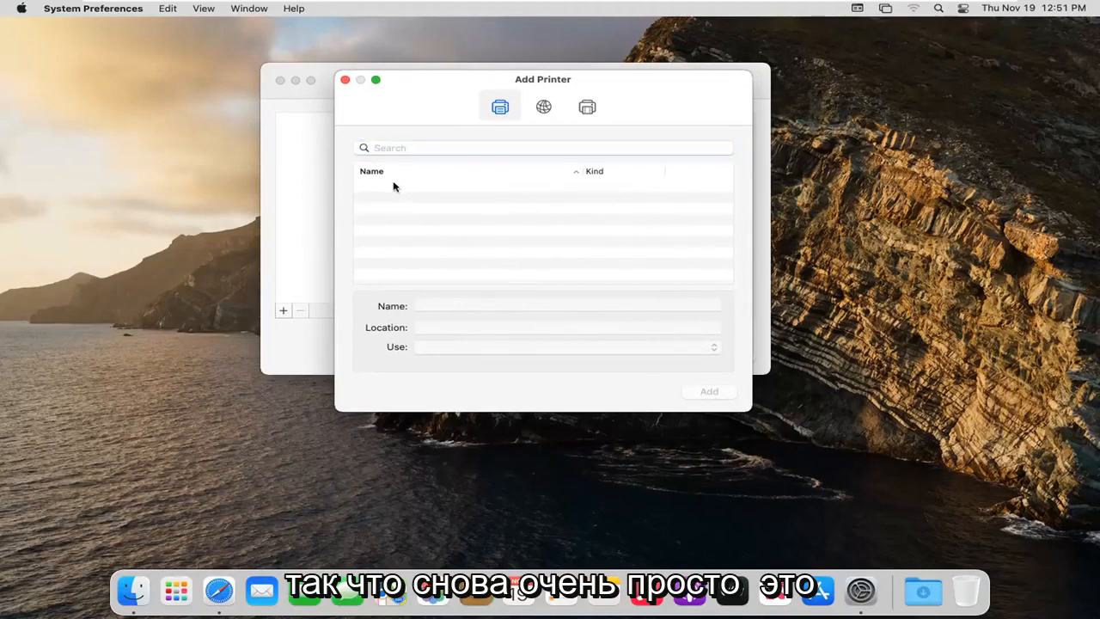
- View the Add Printer dialog's IP and Windows options, then close it and System Preferences
{"action": "left_click", "coordinate": [399, 201]}
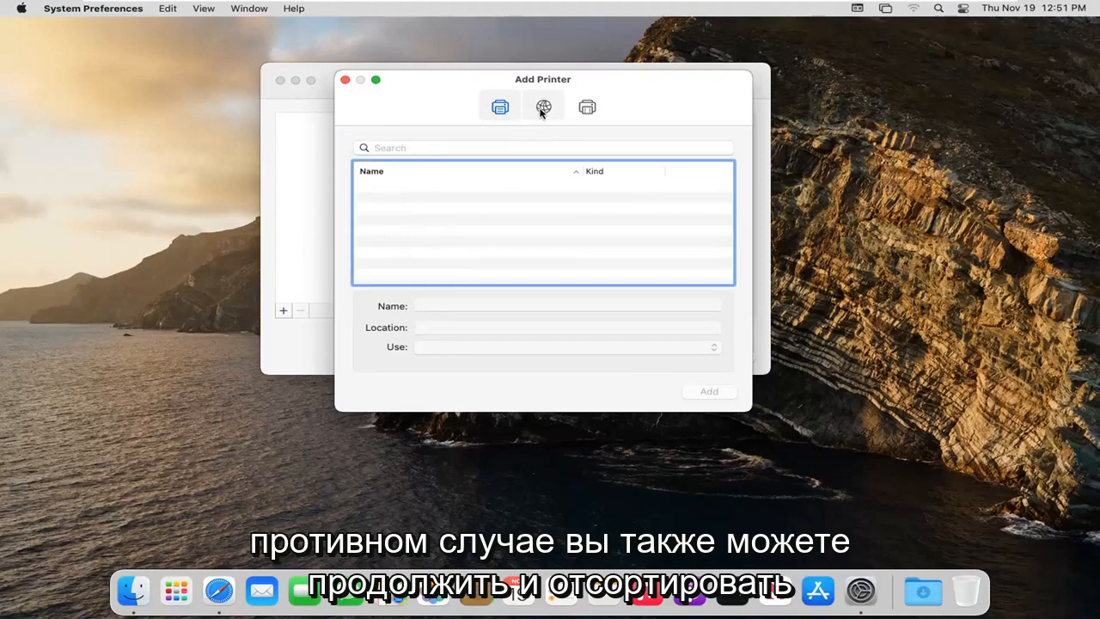
{"action": "left_click", "coordinate": [543, 106]}
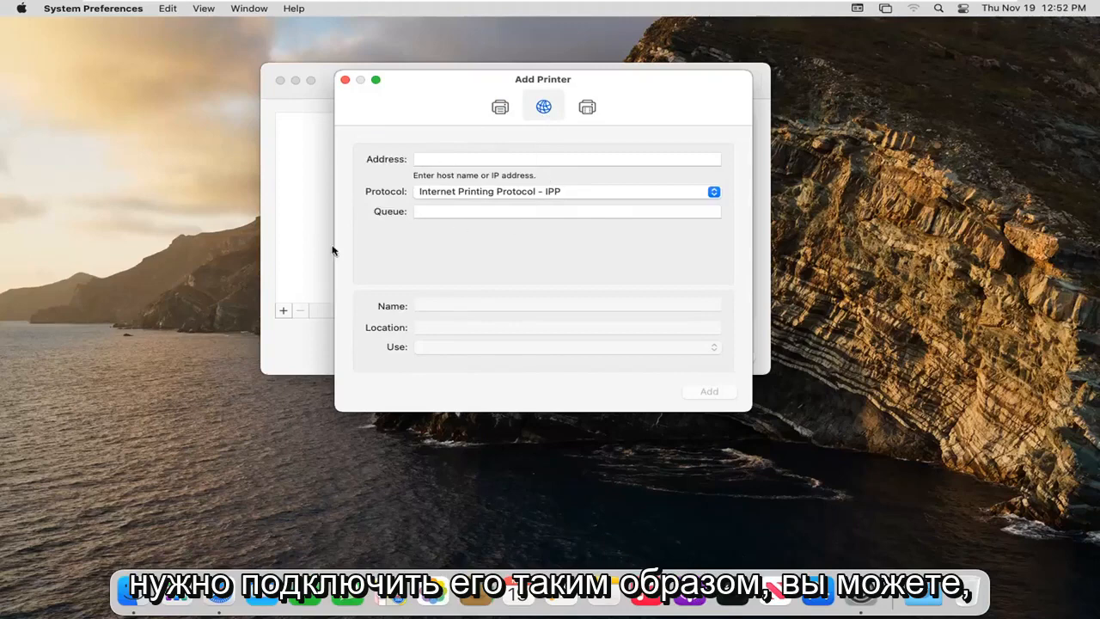
{"action": "left_click", "coordinate": [588, 107]}
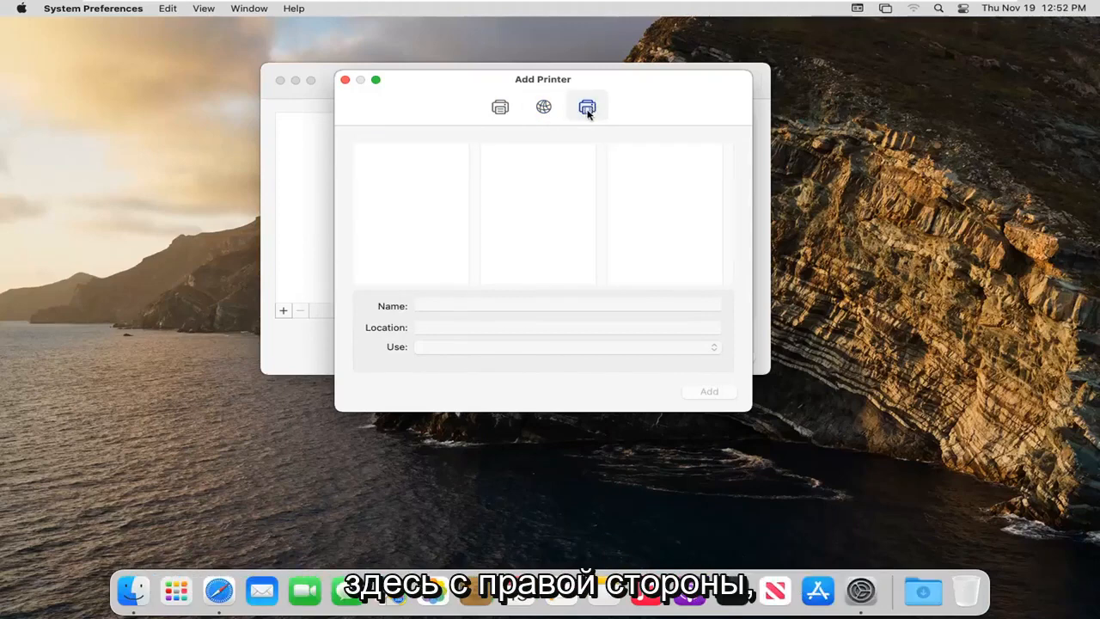
{"action": "mouse_move", "coordinate": [601, 108]}
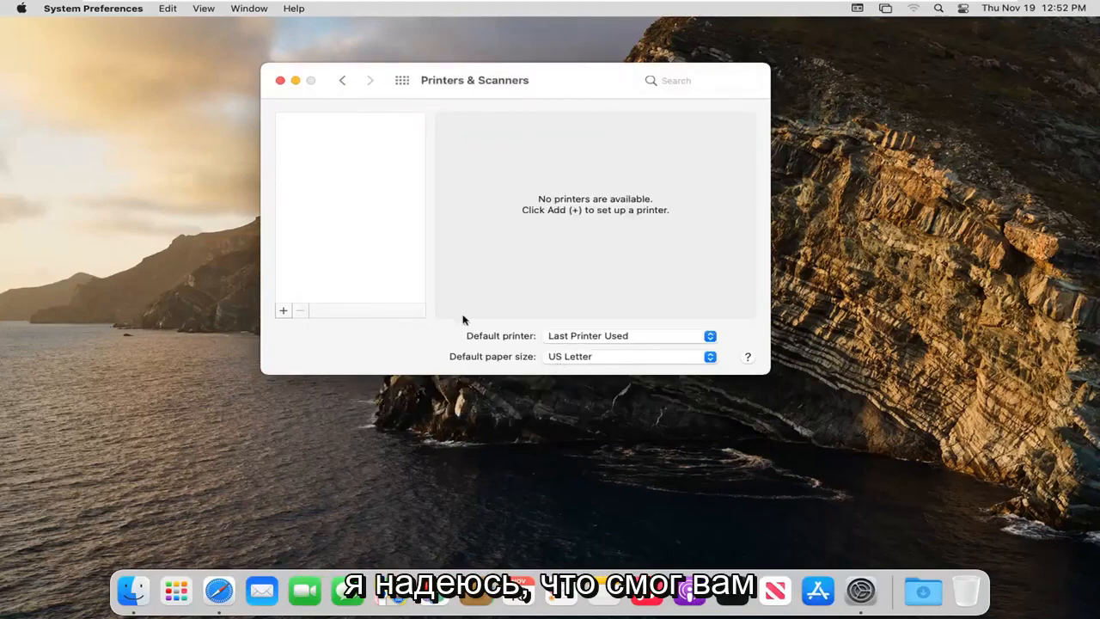
{"action": "left_click", "coordinate": [280, 81]}
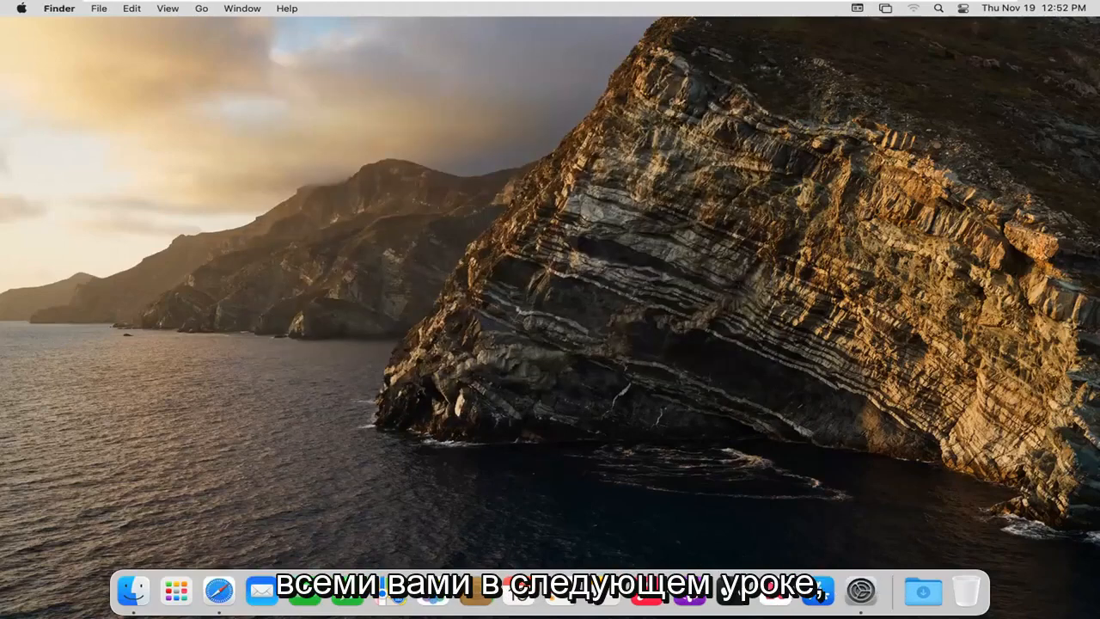